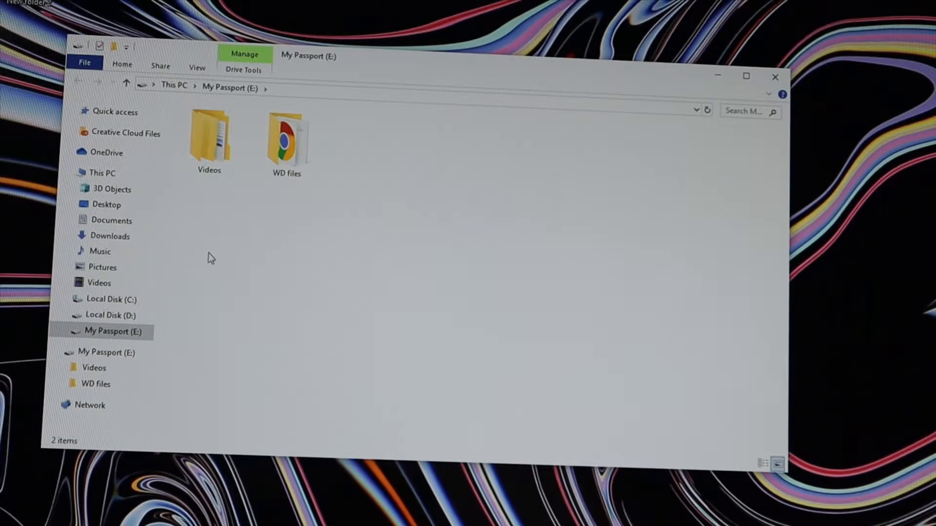
Step: Bring up the Format dialog for the My Passport (E:) drive from its context menu
right_click(200, 329)
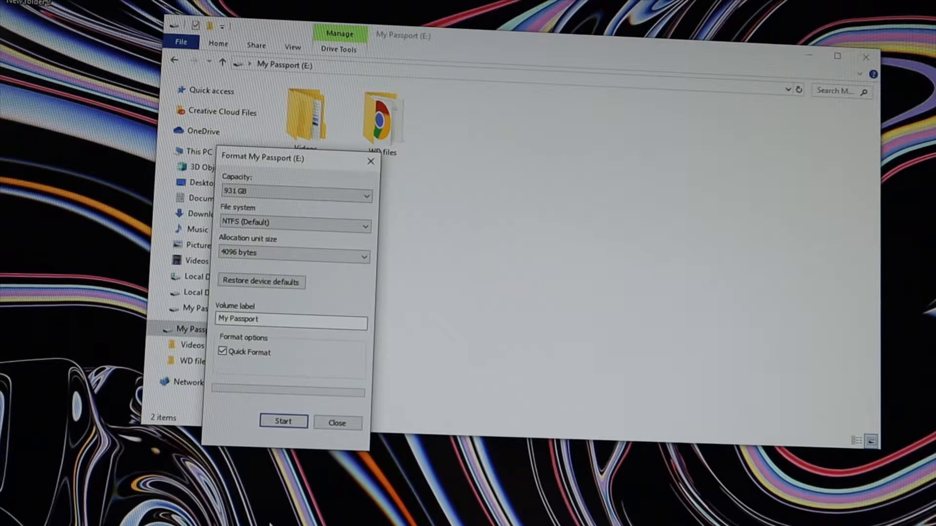
mouse_move(350, 273)
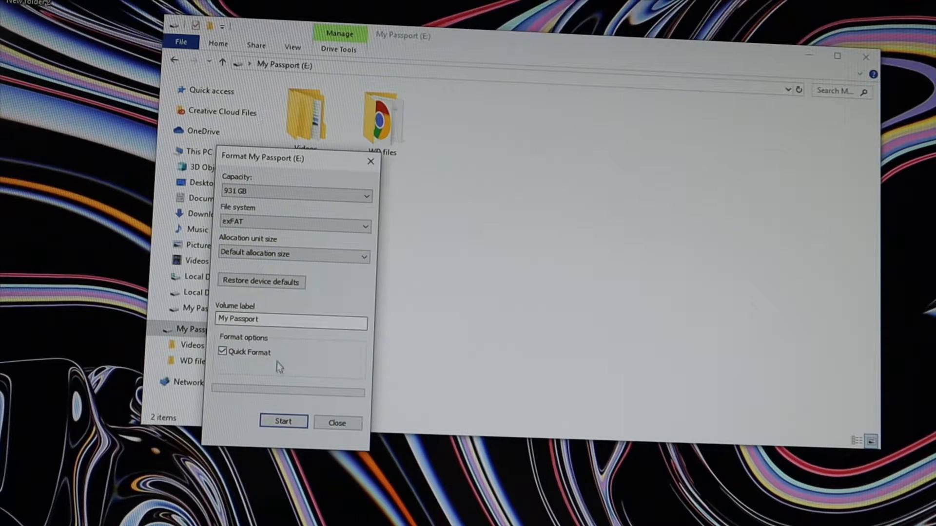
Step: Run the exFAT quick format on My Passport, confirming the data-erase warning and completion notice
click(282, 421)
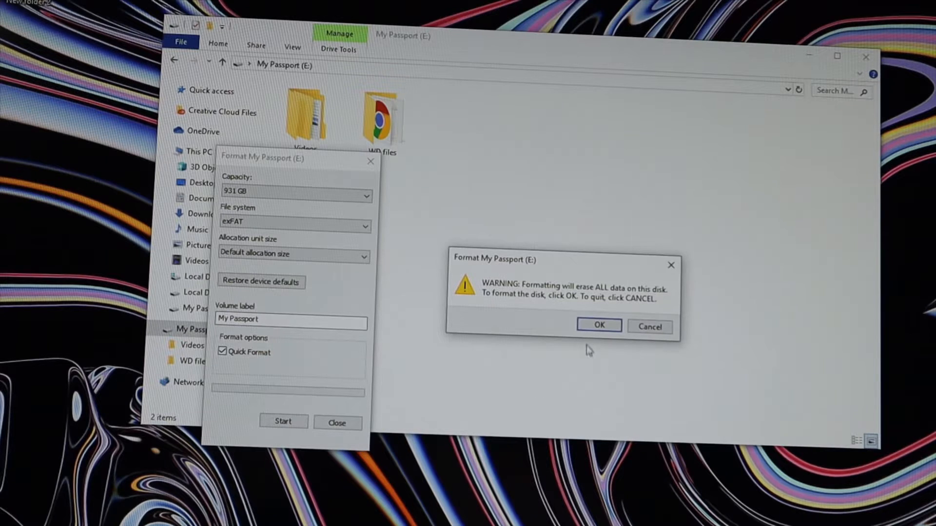
mouse_move(598, 326)
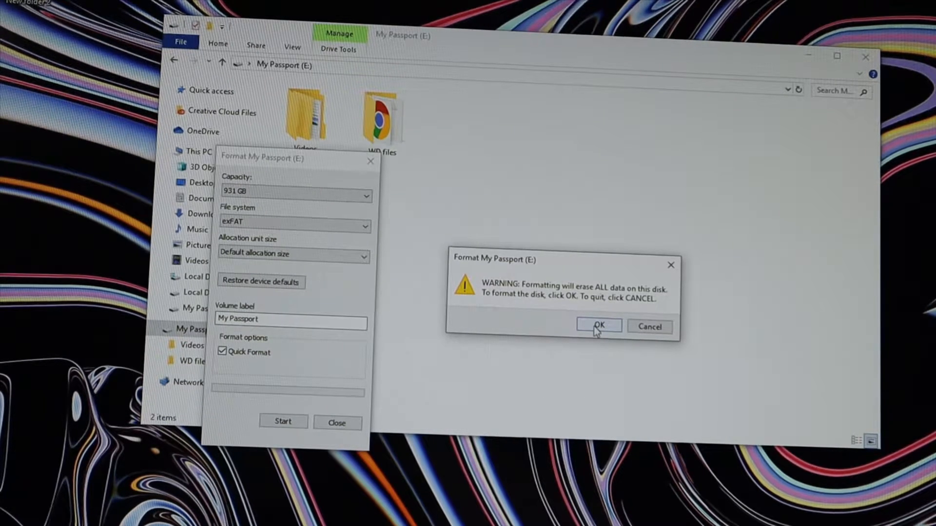
mouse_move(338, 116)
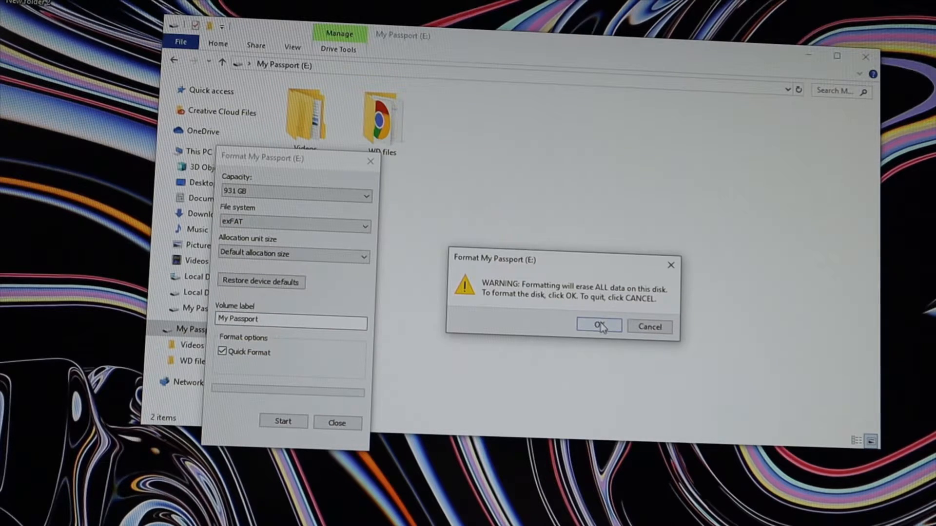
click(598, 325)
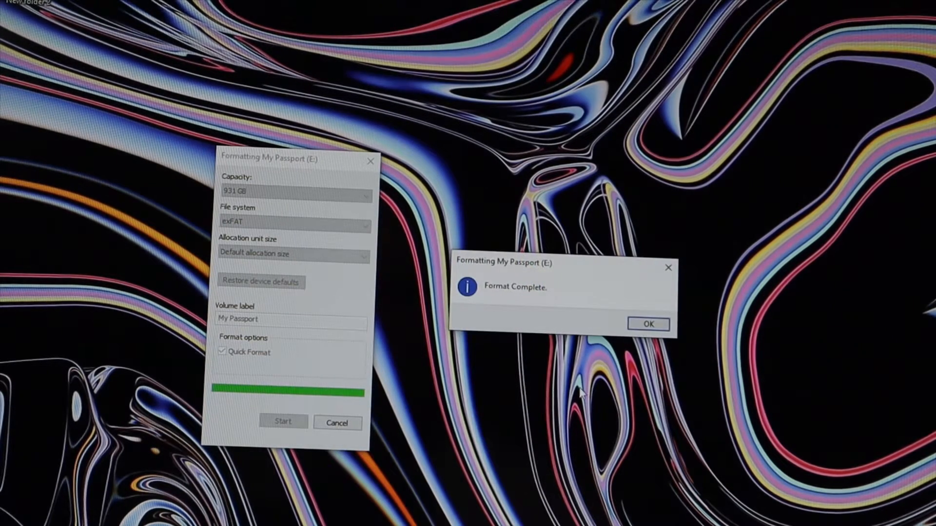
click(647, 324)
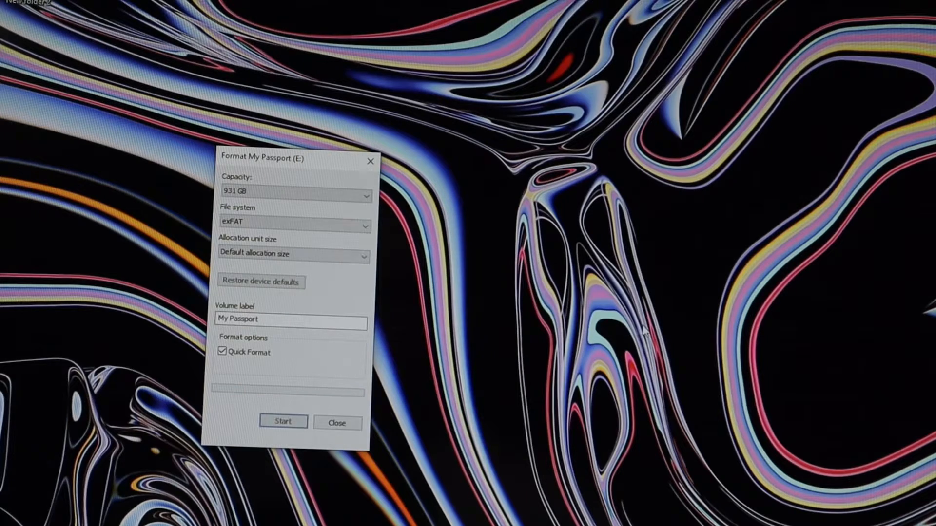
Step: Dismiss the Format dialog, view the now-empty My Passport (E:) drive, then switch to Local Disk (D:)
click(336, 423)
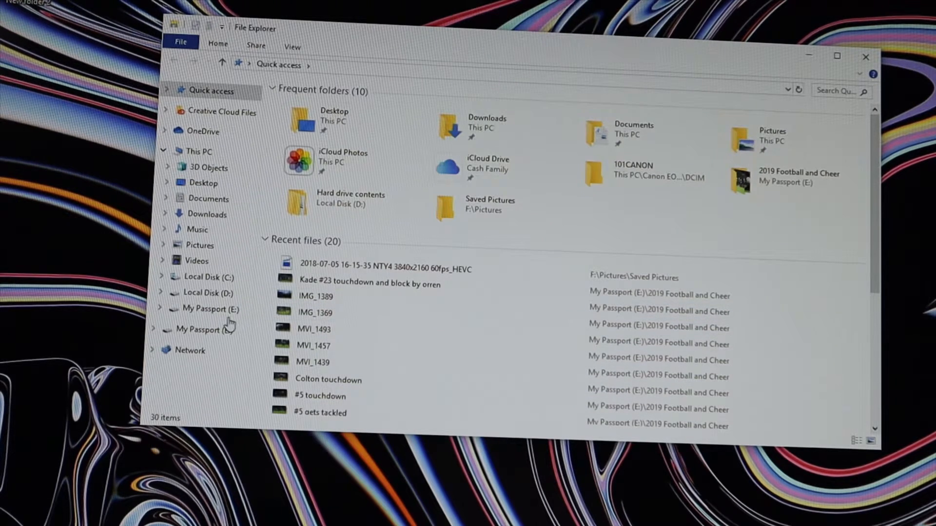
click(211, 309)
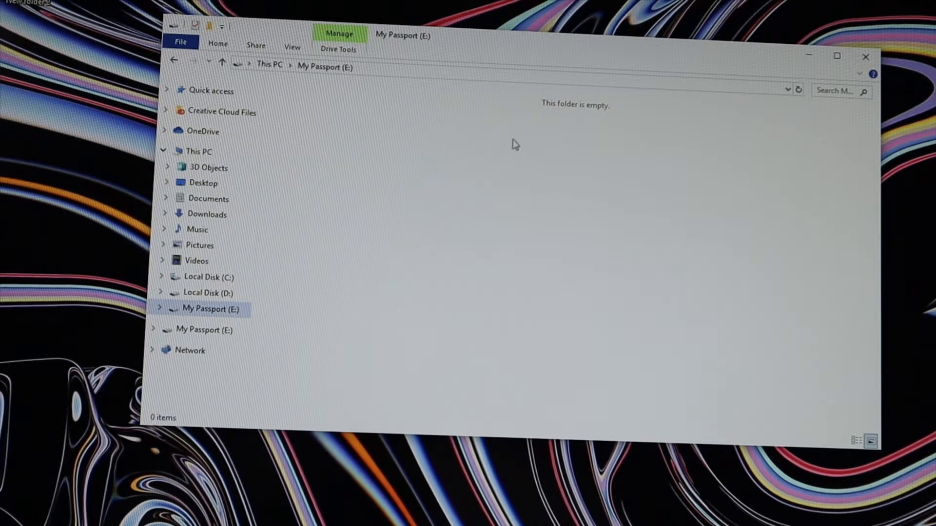
mouse_move(486, 201)
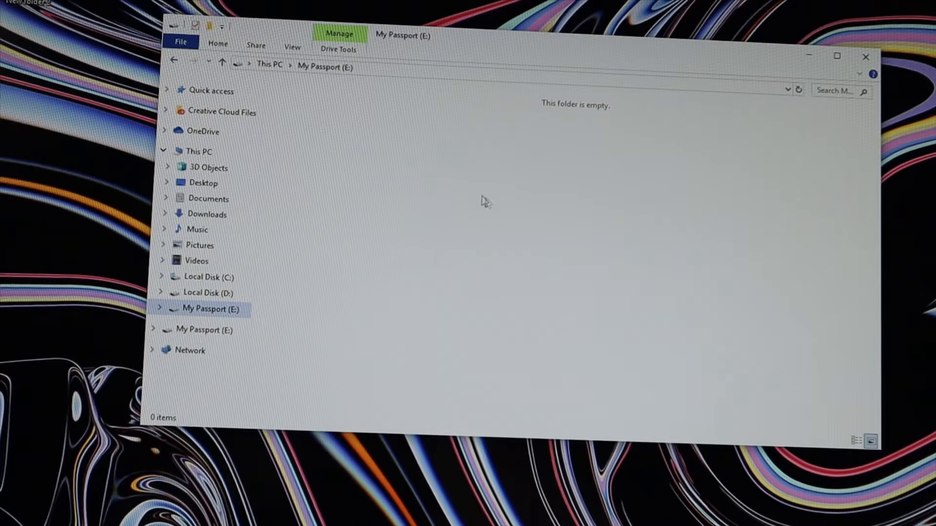
mouse_move(239, 323)
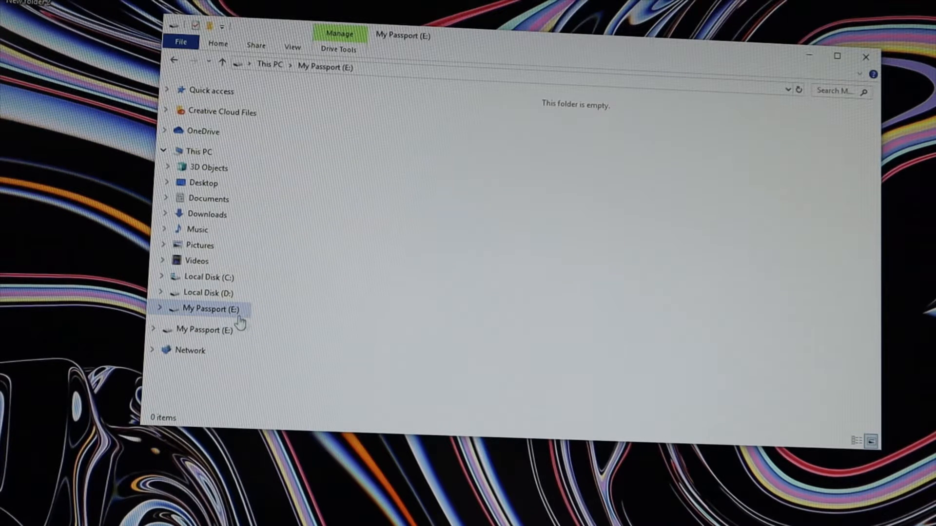
click(206, 292)
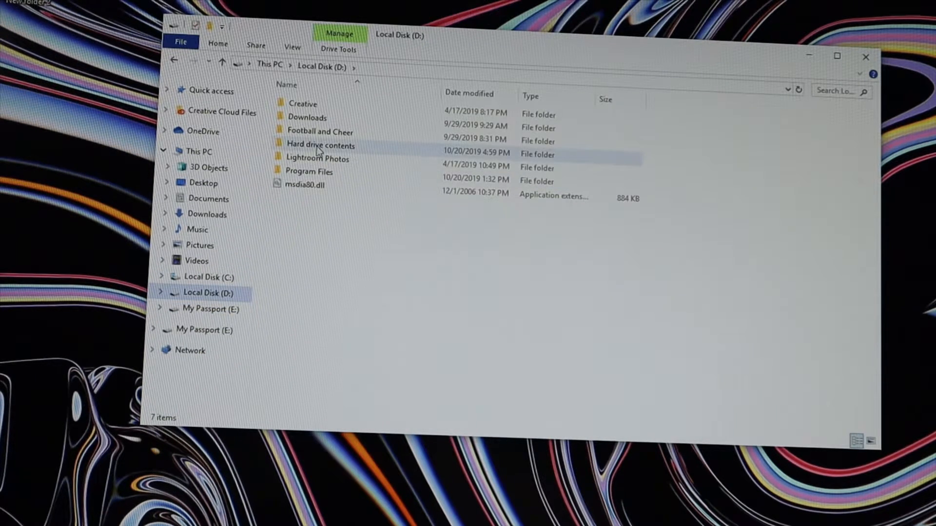
double_click(307, 116)
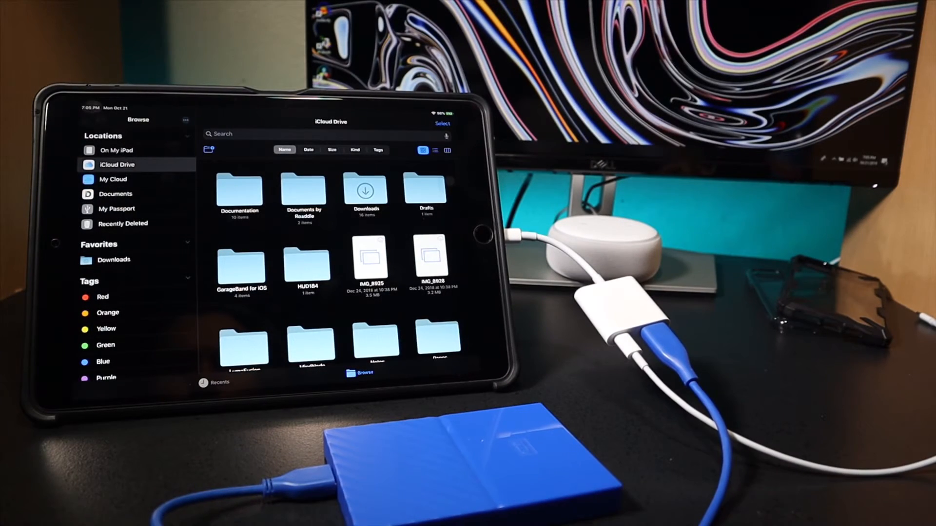
Step: Show My Passport's contents in iPad Files, including the VRS case video
click(116, 209)
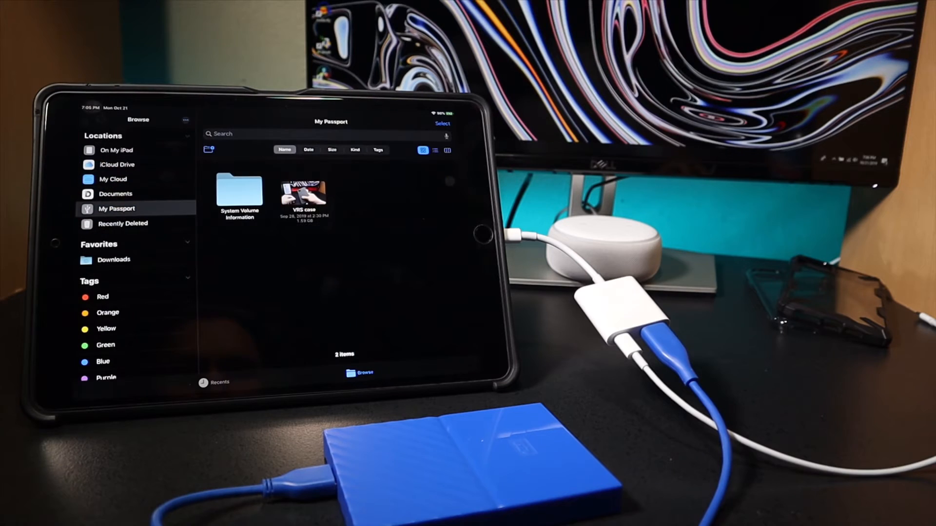